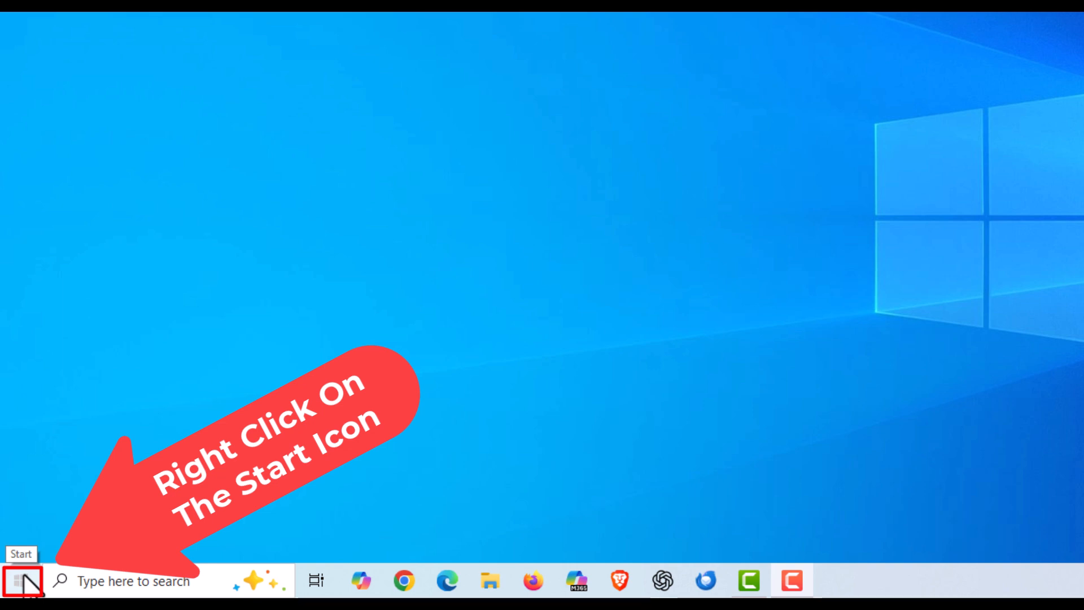
# Launch Settings from the Start button's Quick Link menu
pyautogui.rightClick(17, 580)
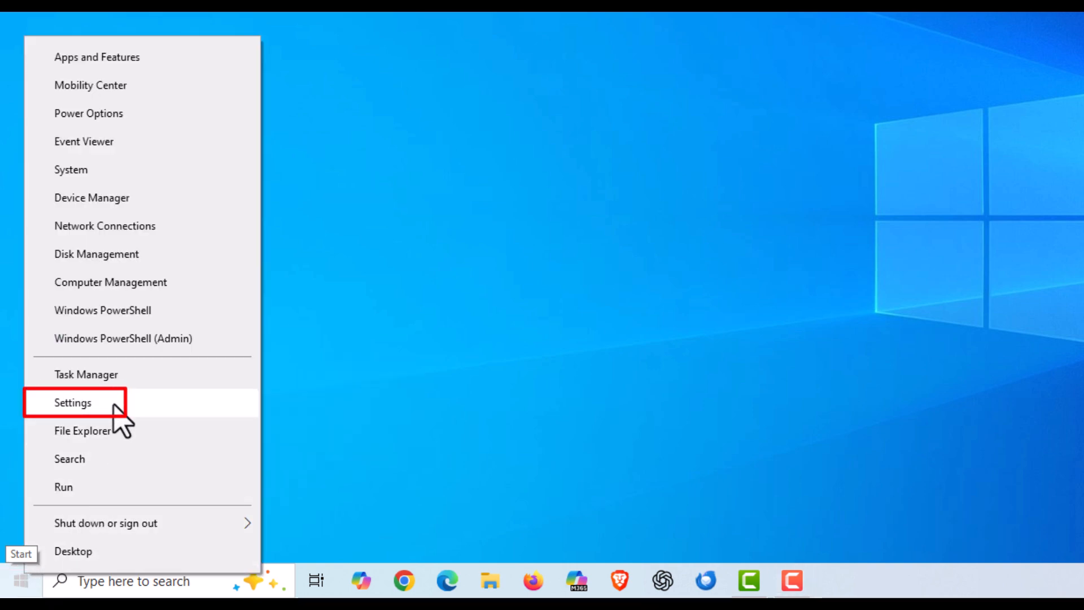
pyautogui.click(72, 403)
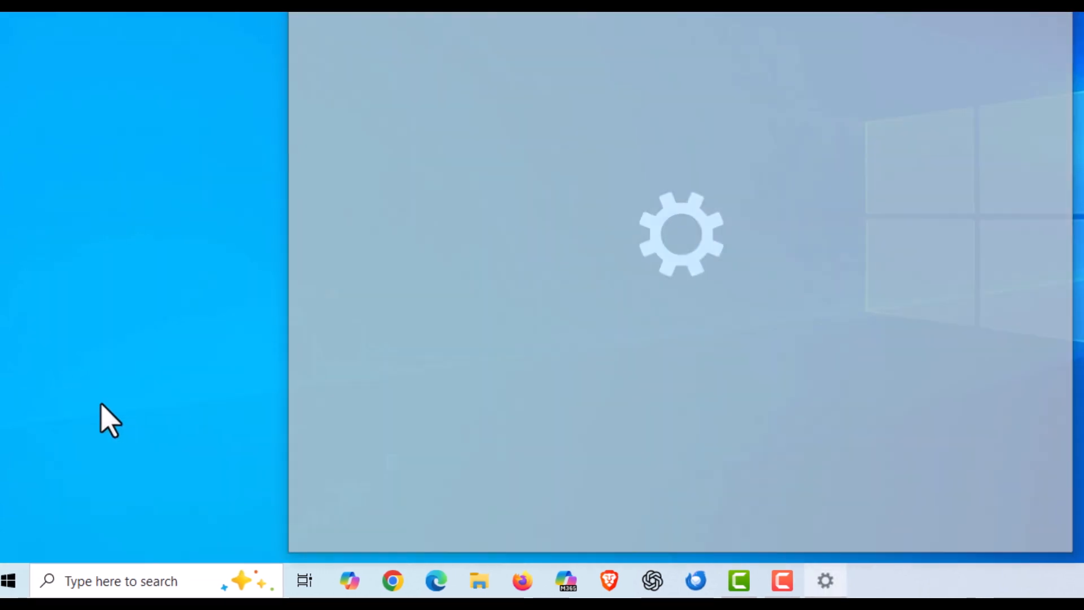
# Go into the Privacy category from the Settings home page
pyautogui.click(825, 581)
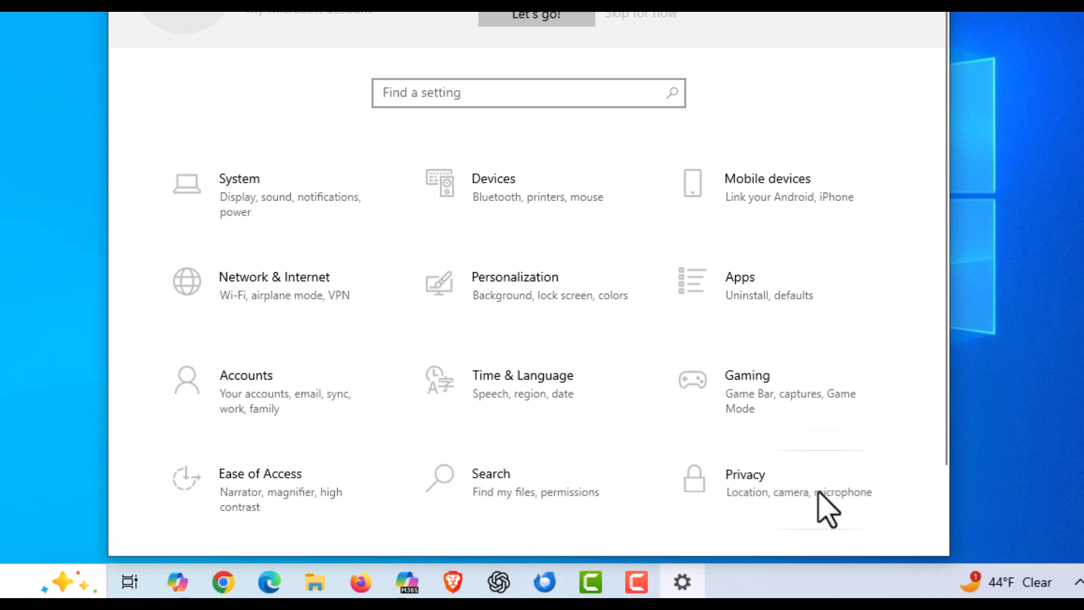
pyautogui.click(744, 475)
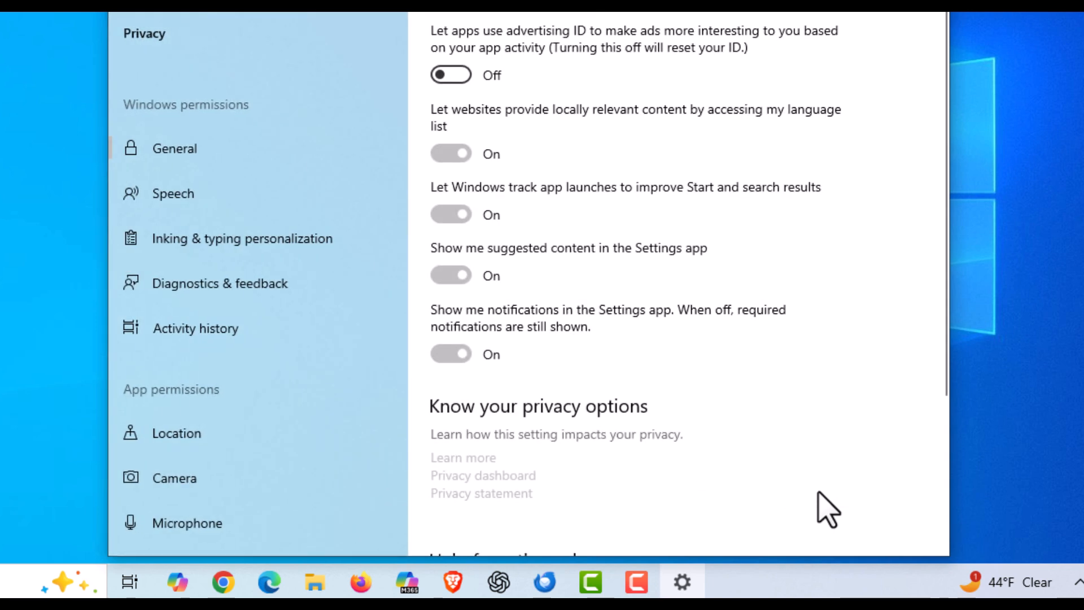
pyautogui.moveTo(364, 375)
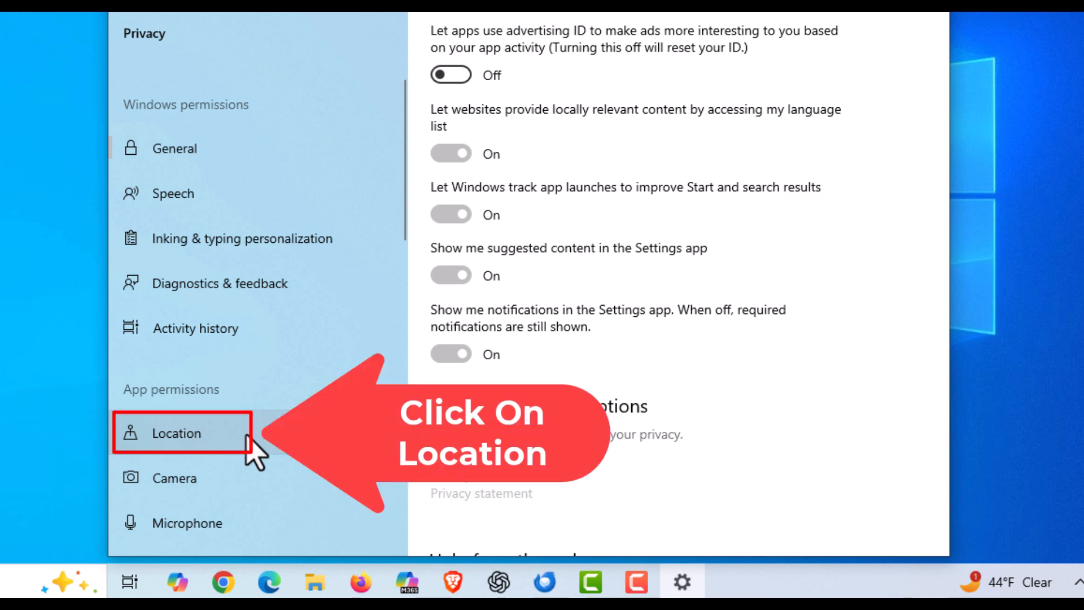
# Show the Location page under App permissions, where device location reads on
pyautogui.click(176, 433)
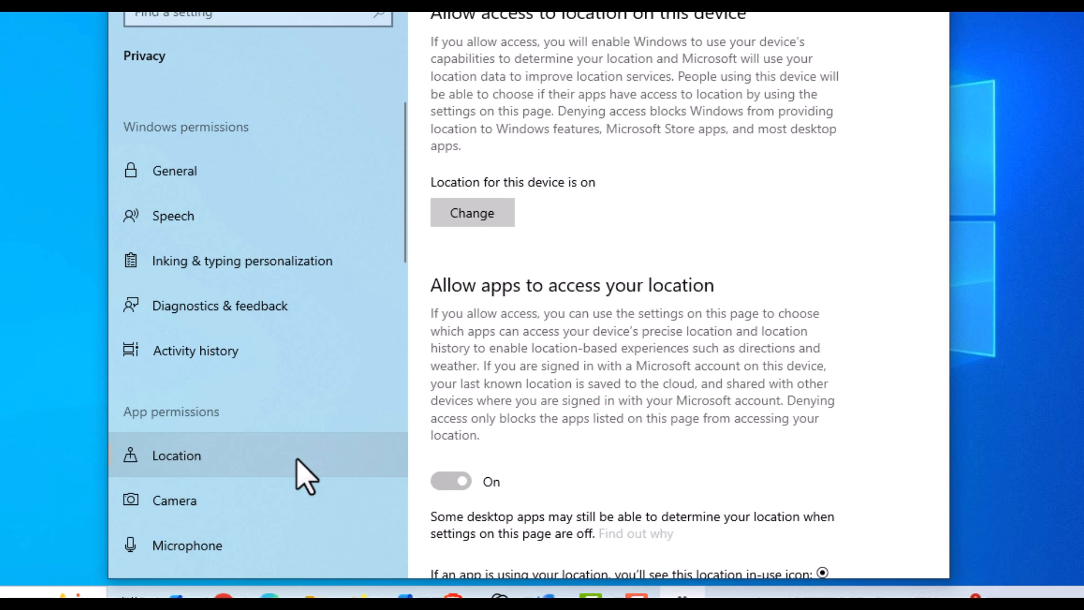
pyautogui.scroll(3)
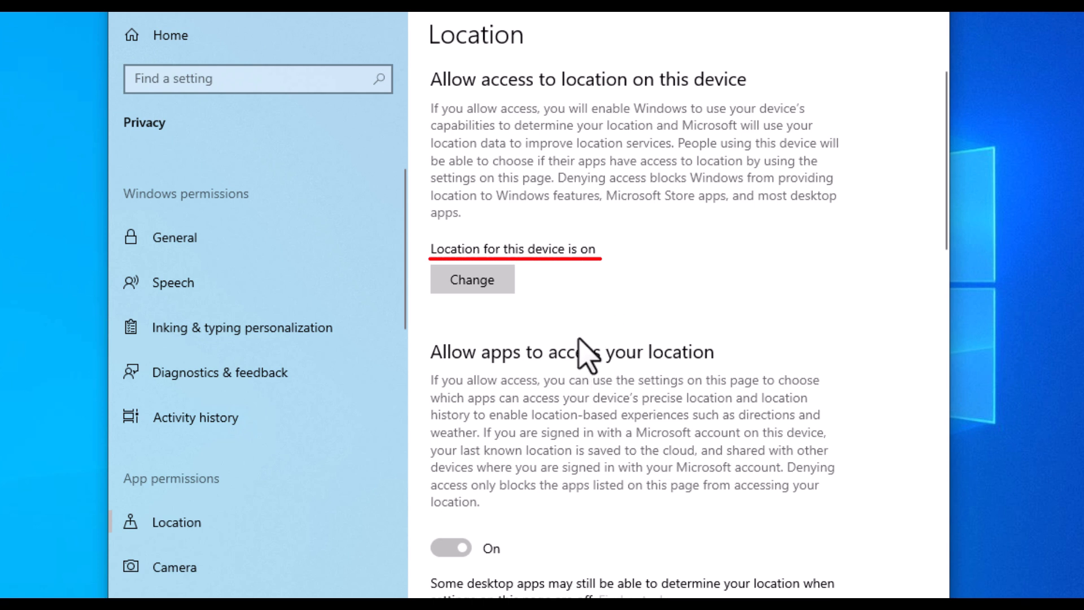
pyautogui.moveTo(560, 427)
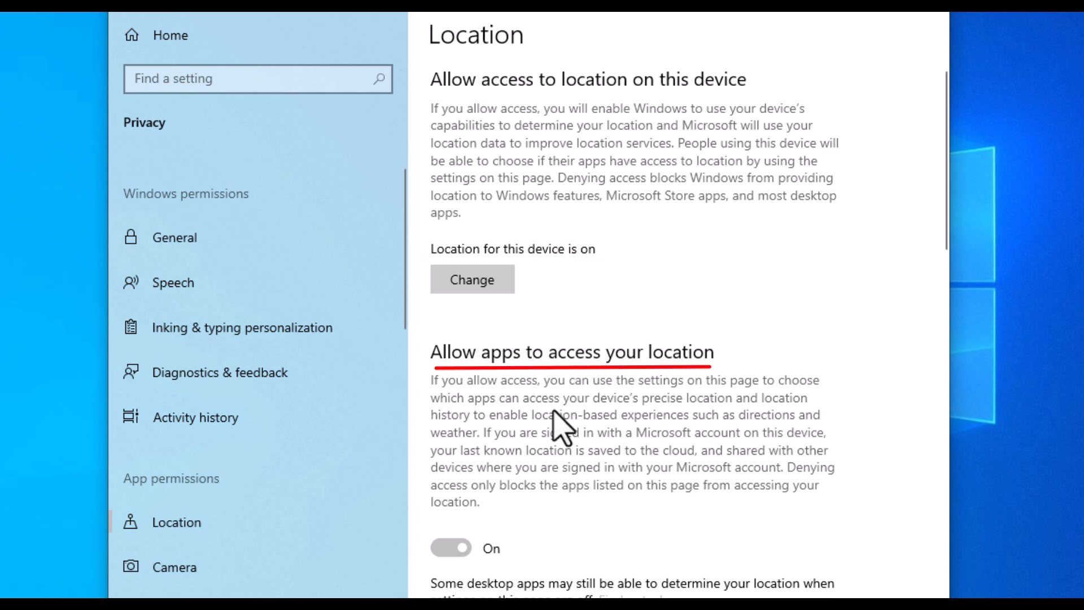
pyautogui.moveTo(531, 497)
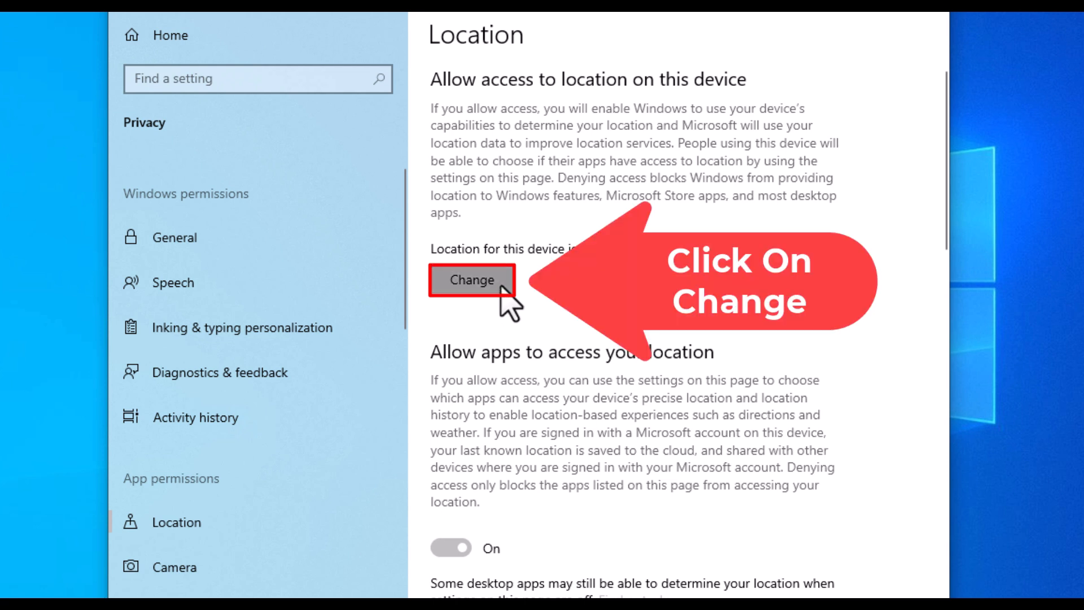
# Switch Location access for this device to Off via its Change control
pyautogui.click(472, 280)
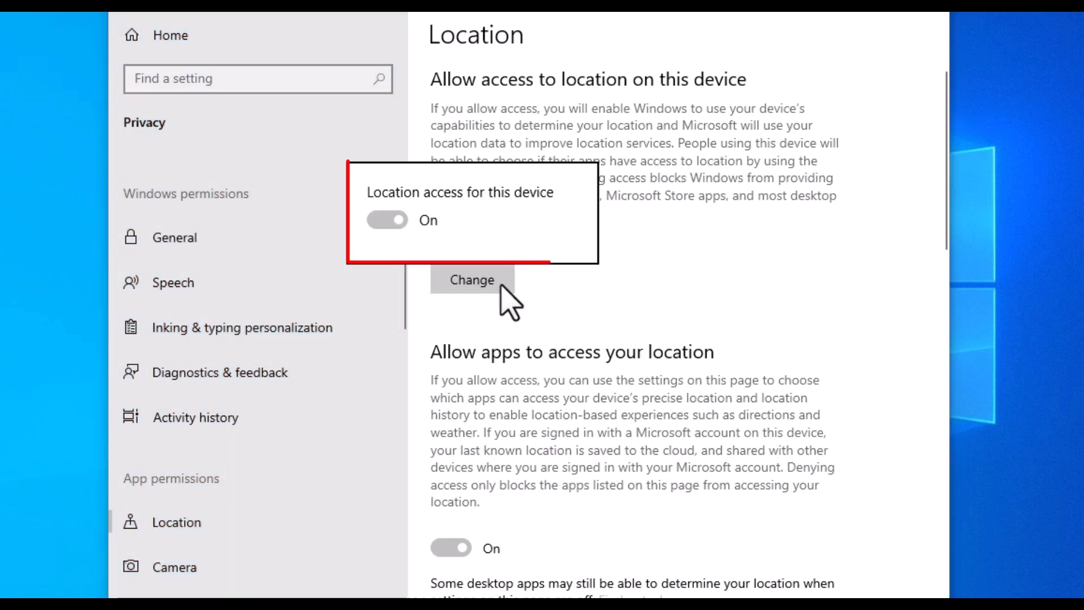
pyautogui.moveTo(440, 266)
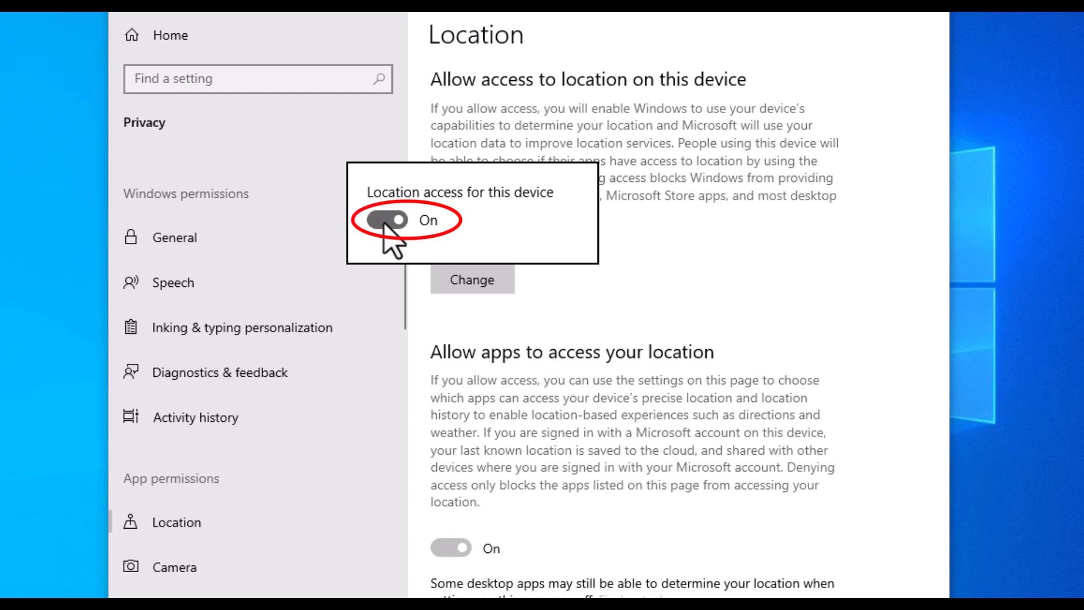
pyautogui.click(388, 220)
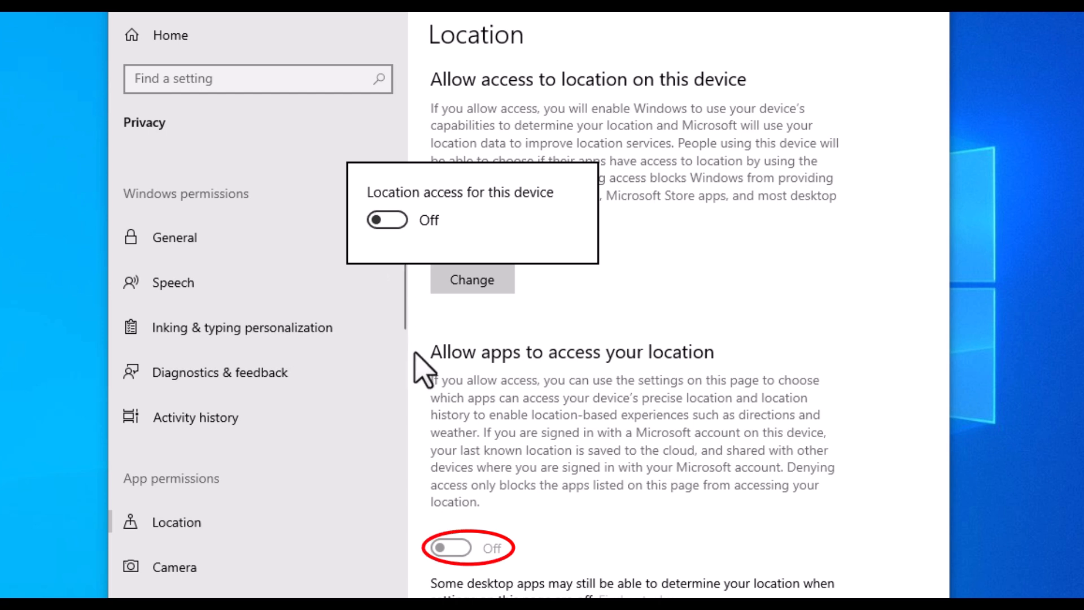
pyautogui.moveTo(517, 561)
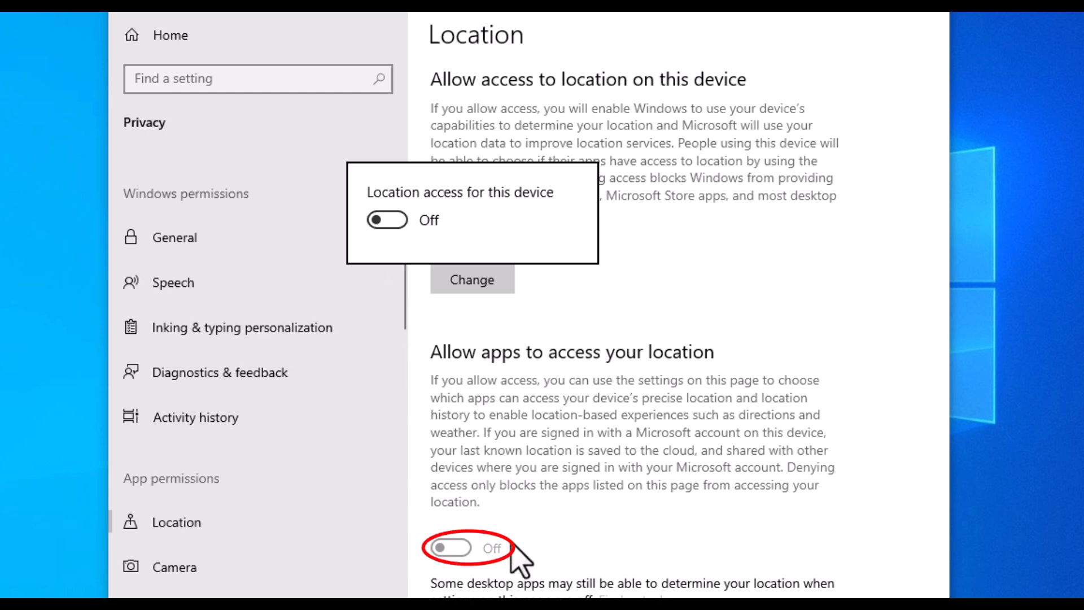
pyautogui.moveTo(625, 388)
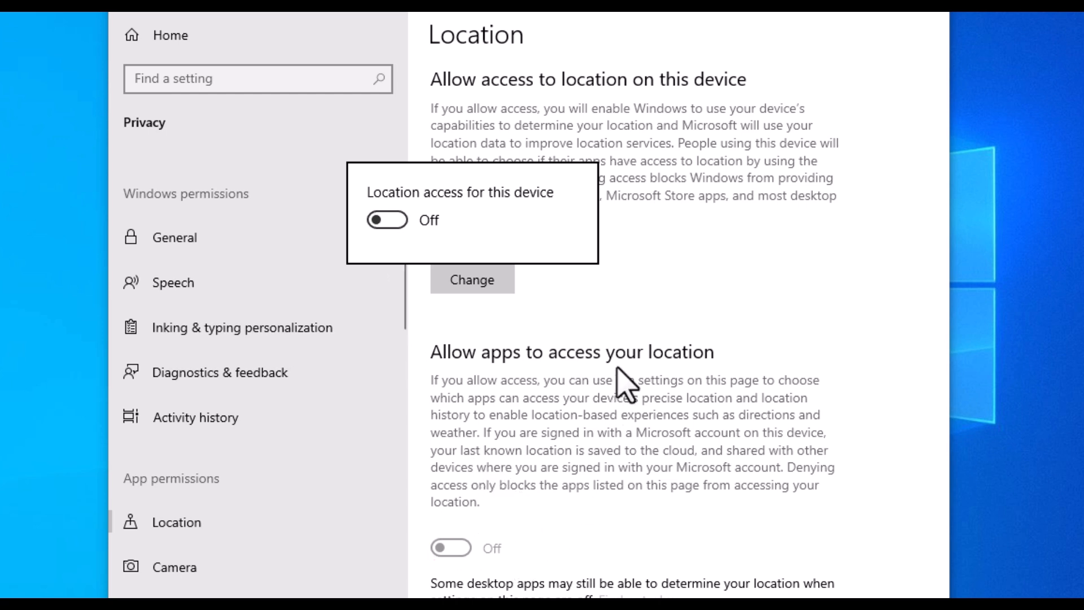
# Scroll through the app list to confirm every app's location access is off, then return to the top
pyautogui.scroll(-3)
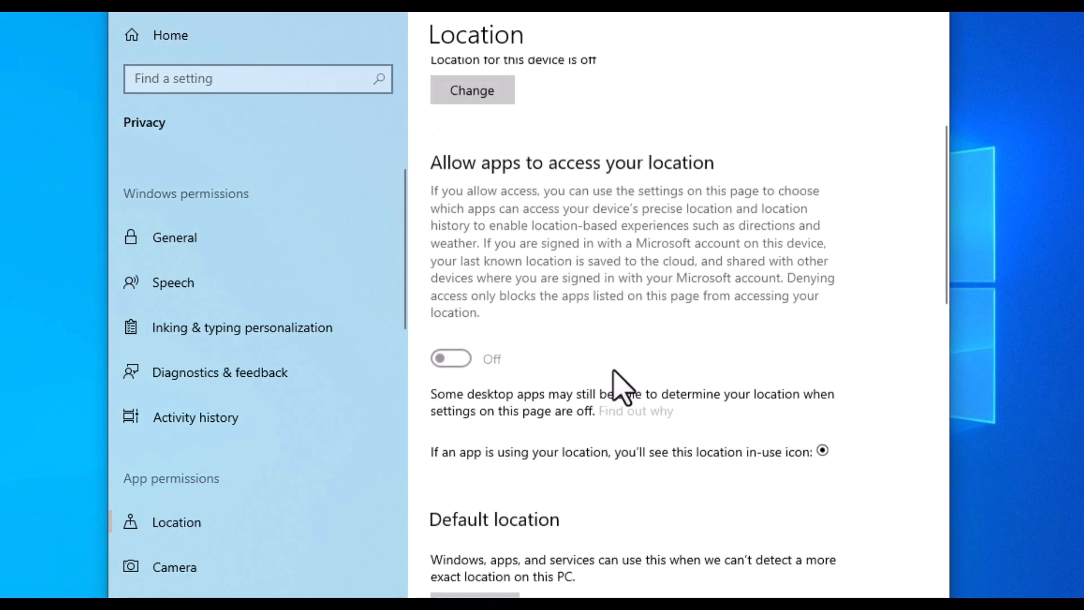
pyautogui.scroll(3)
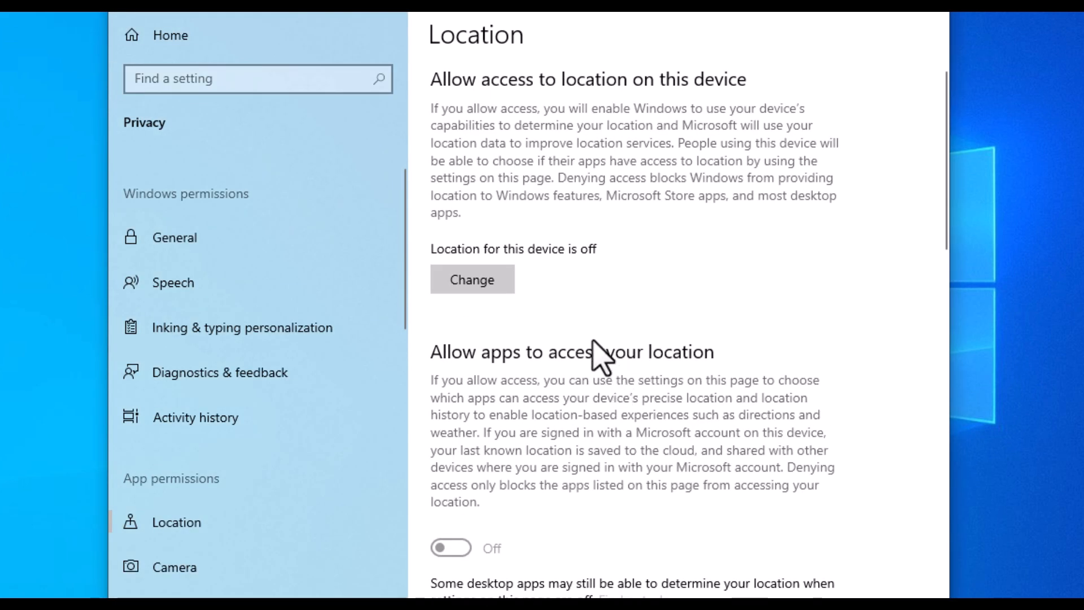
pyautogui.scroll(-3)
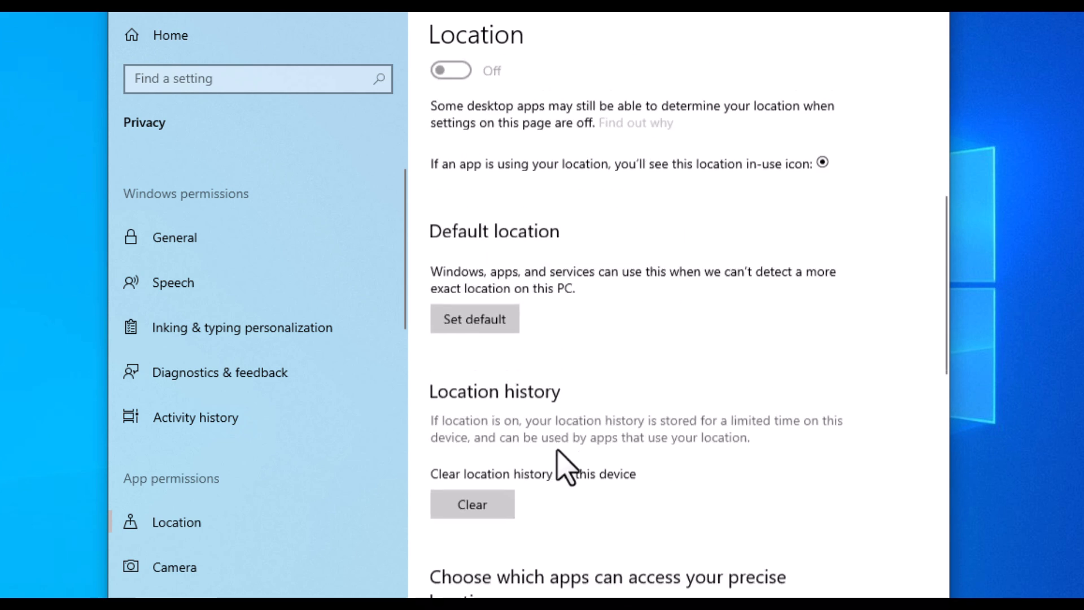
pyautogui.scroll(-3)
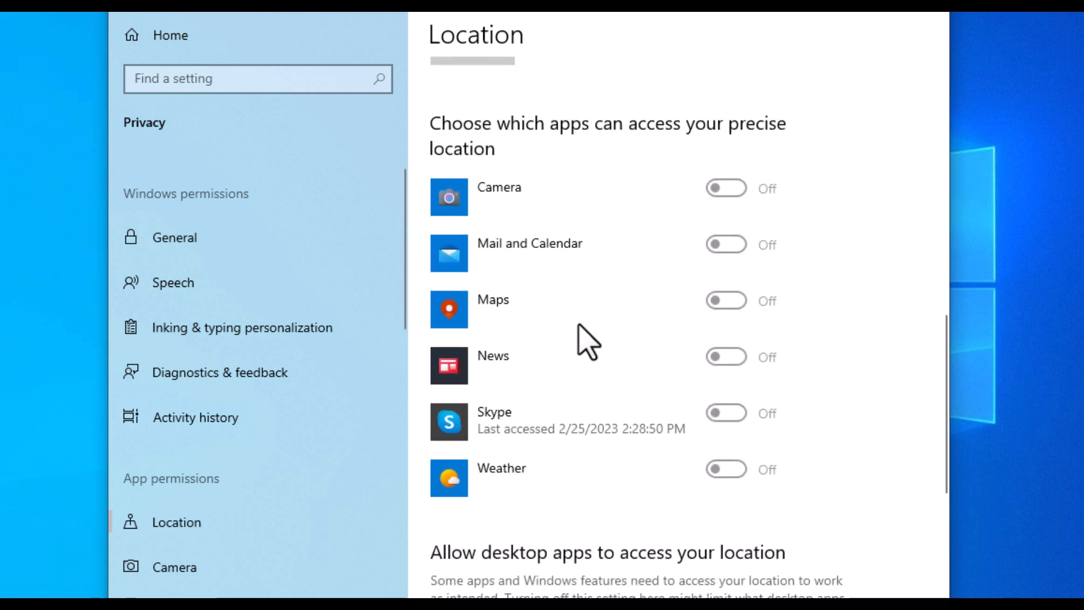
pyautogui.moveTo(600, 395)
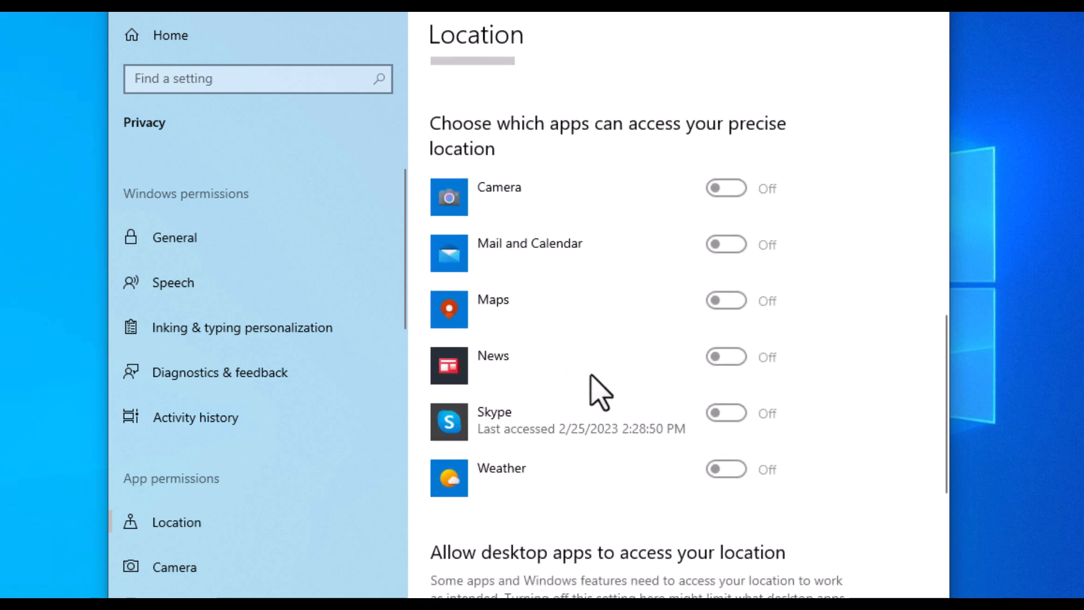
pyautogui.moveTo(726, 205)
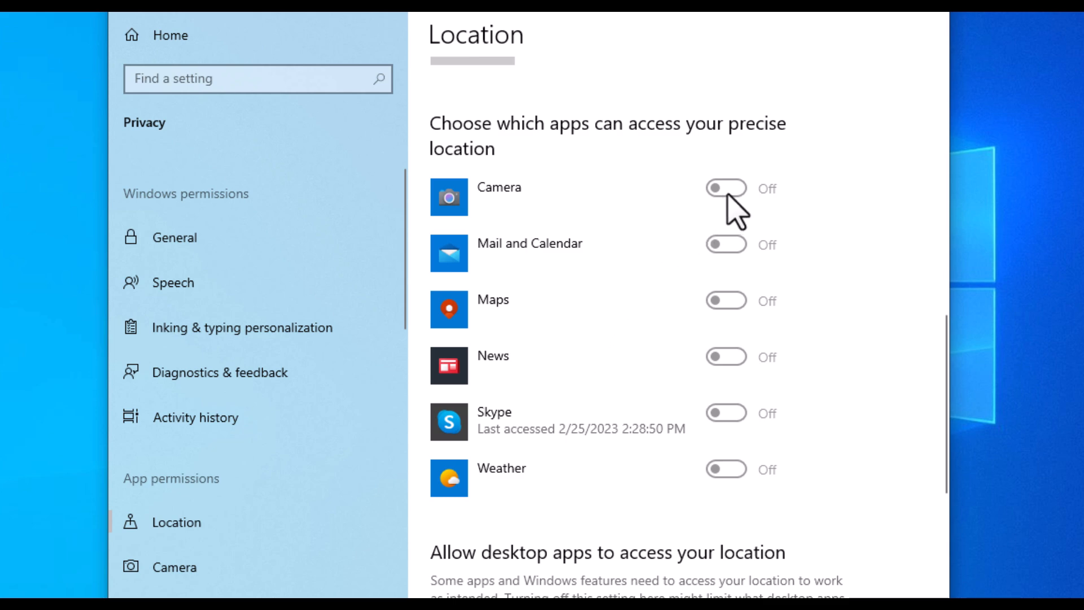
pyautogui.scroll(3)
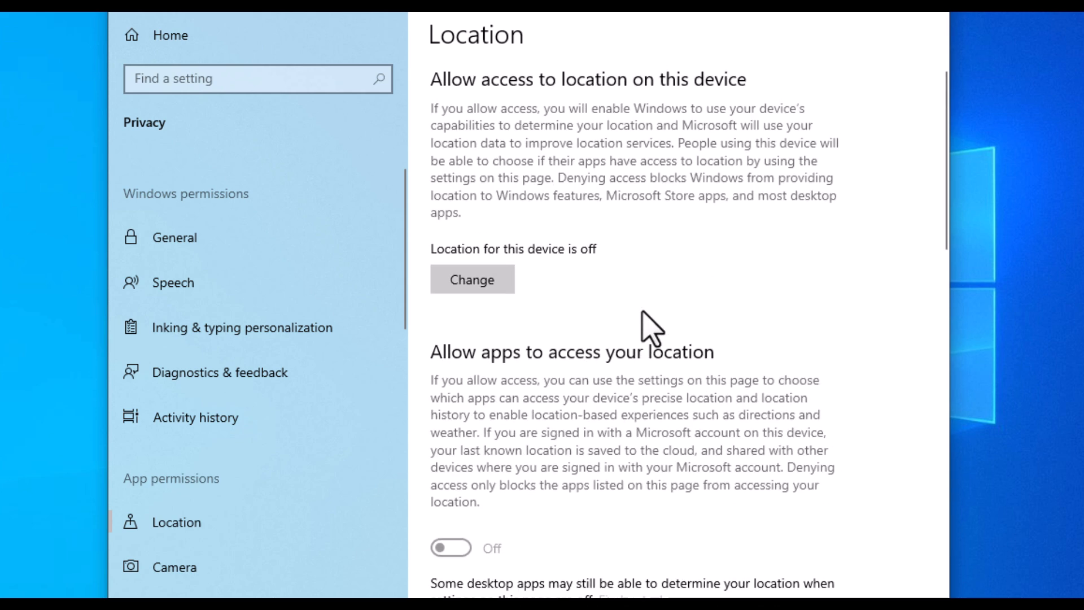